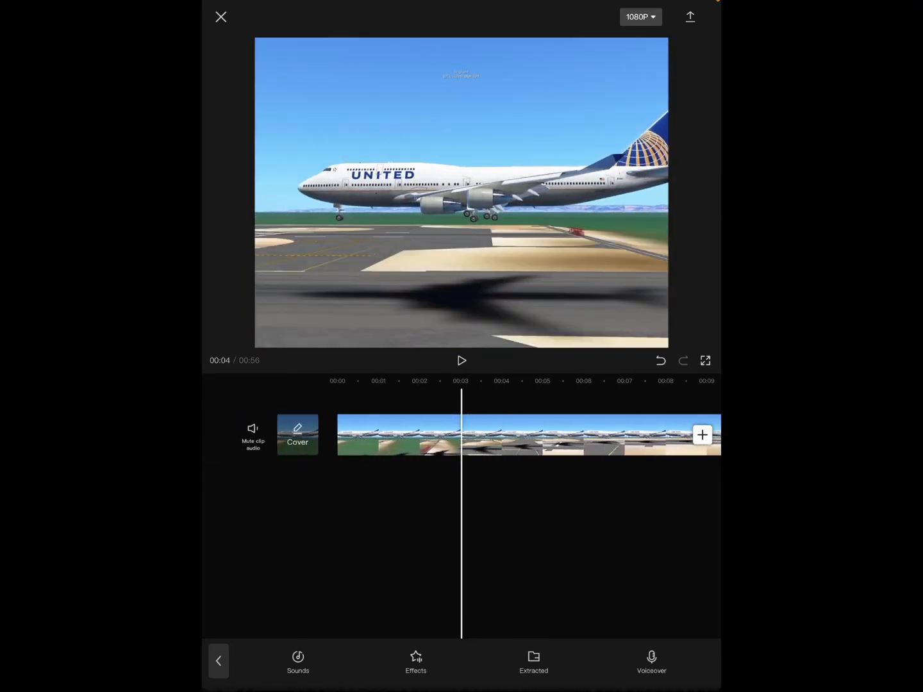
Open the cover editor for the airliner landing clip from the timeline's Cover thumbnail.
click(297, 434)
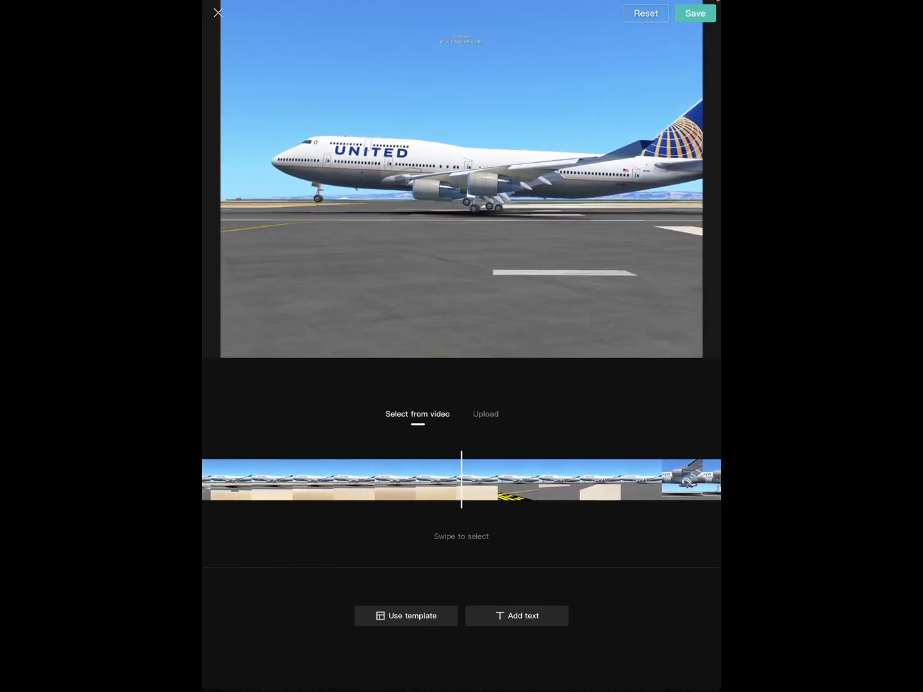
Add the text 'Butter' over the cover frame, confirm it and save back to the editing timeline.
click(517, 615)
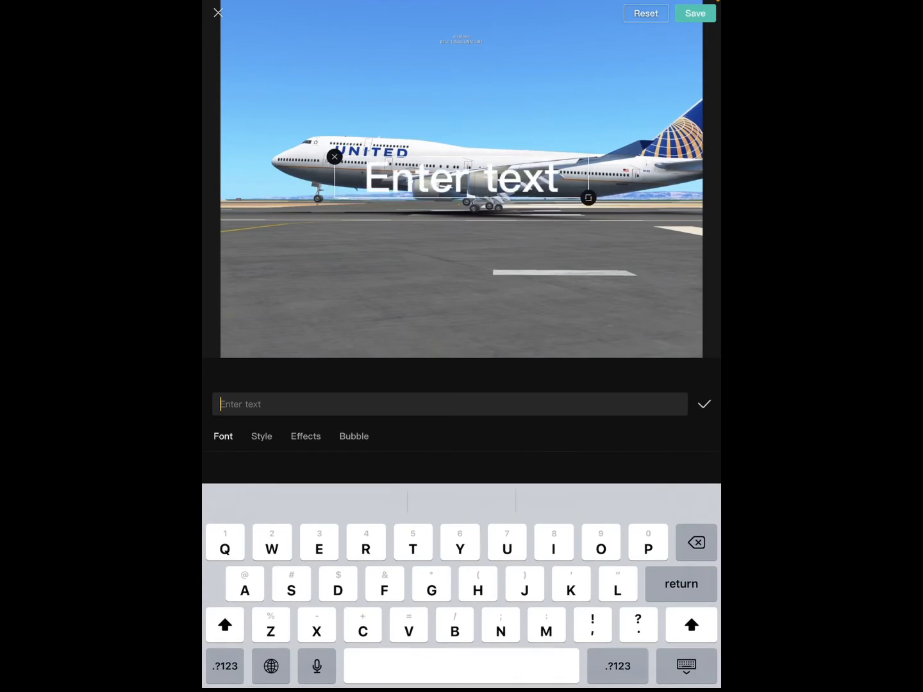
text(Buu)
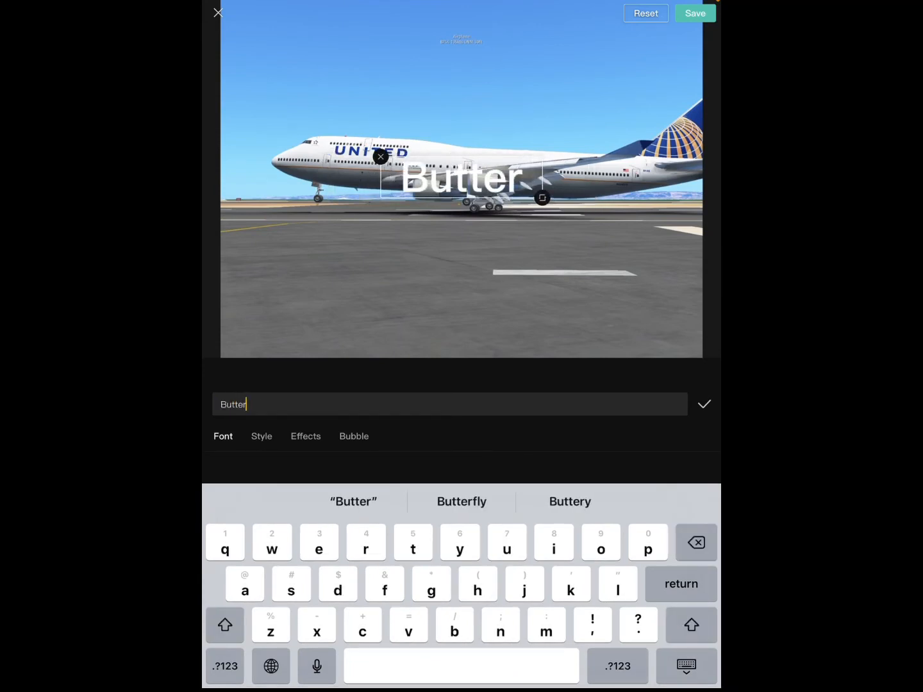
click(704, 405)
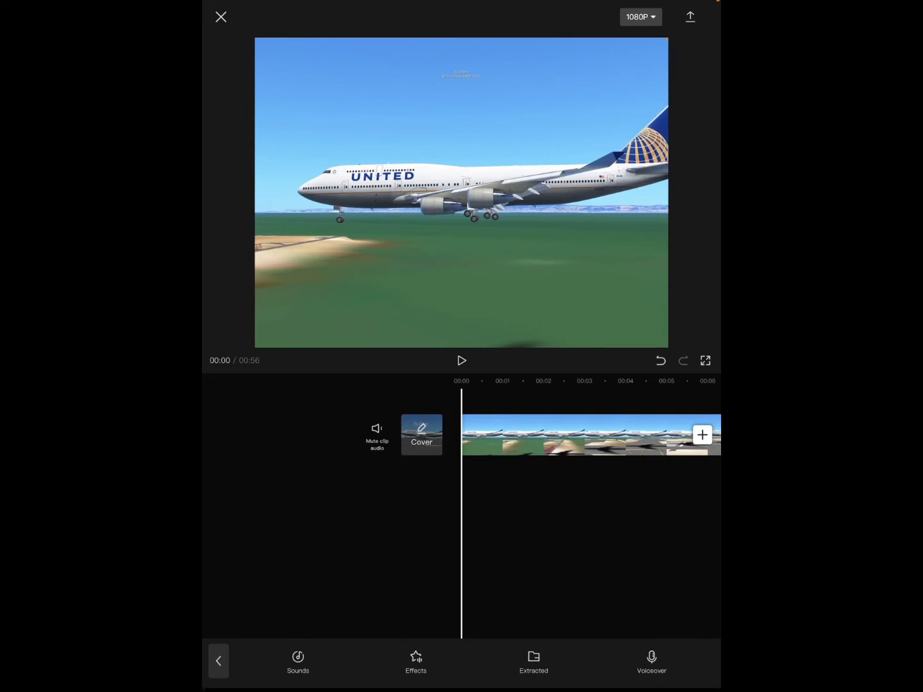
click(689, 16)
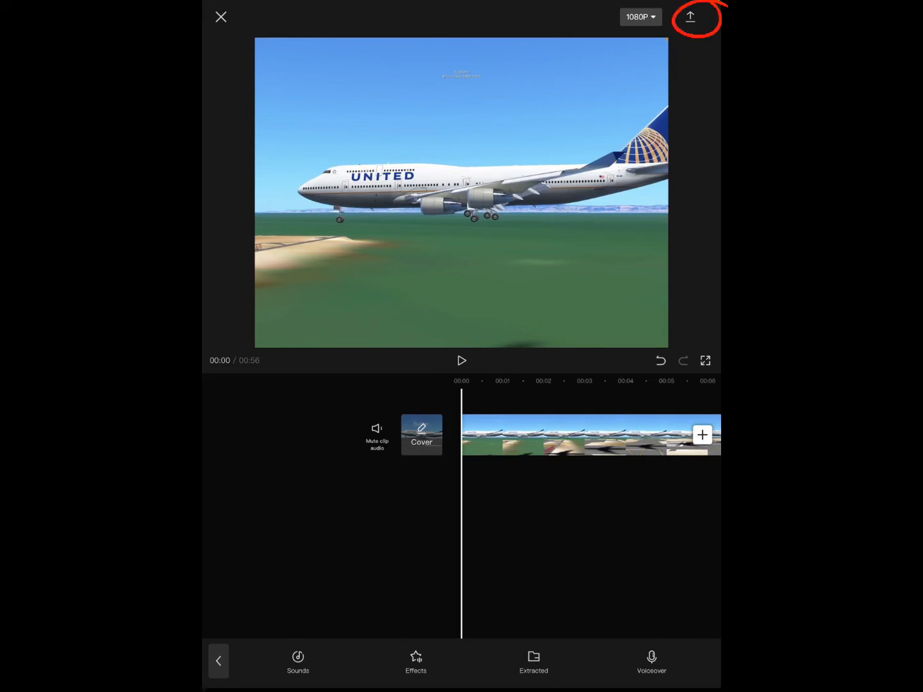